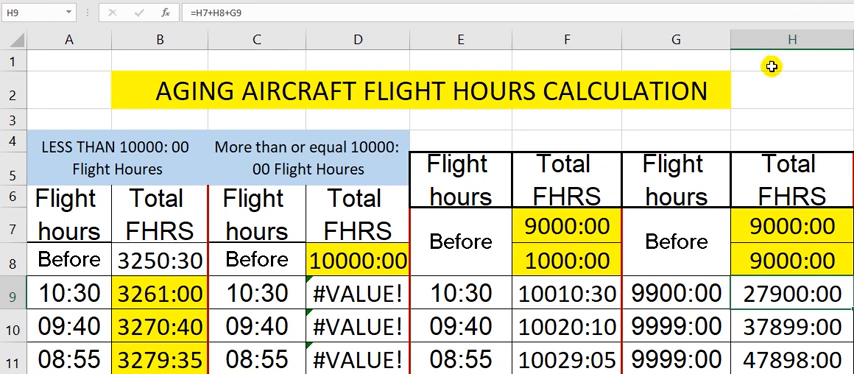
mouse_move(90, 190)
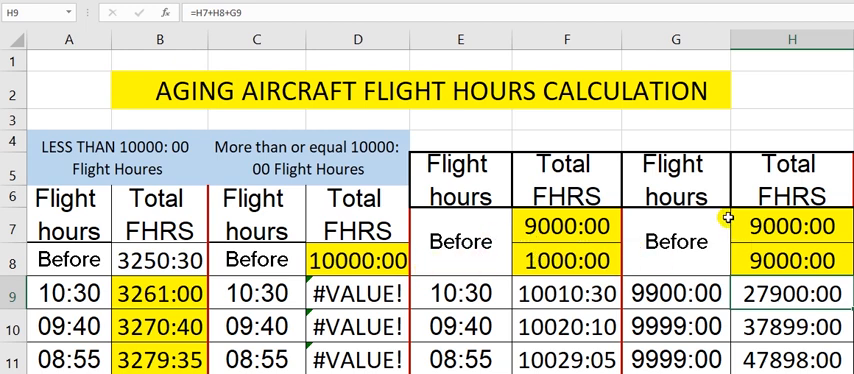
mouse_move(672, 292)
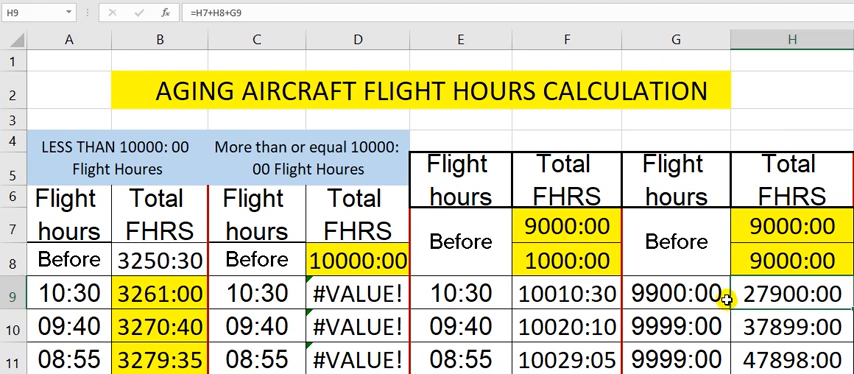
mouse_move(224, 296)
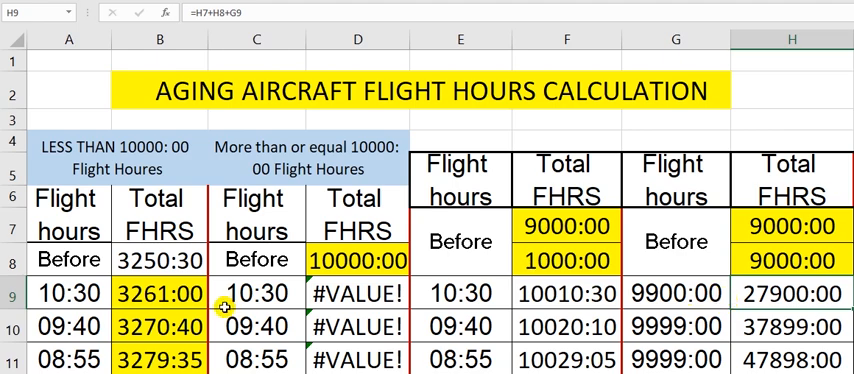
scroll(down, 3)
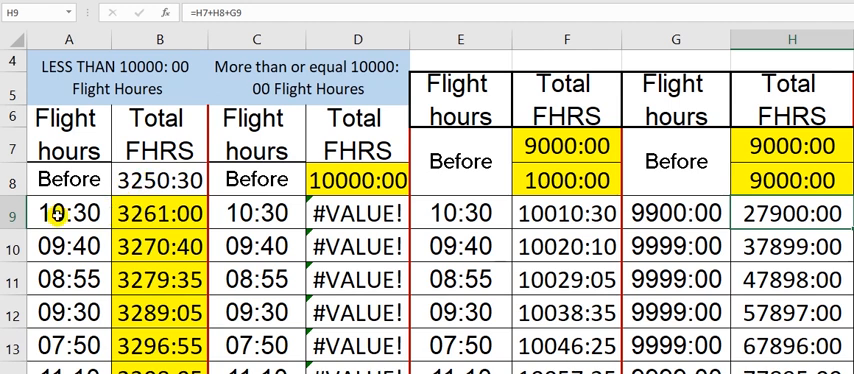
click(160, 210)
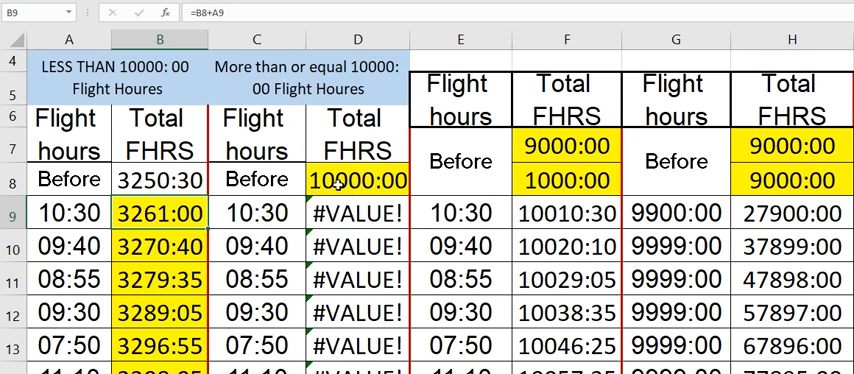
click(356, 204)
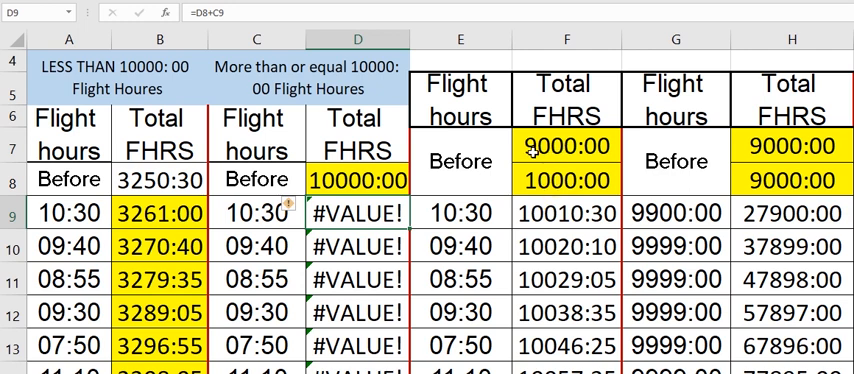
mouse_move(520, 184)
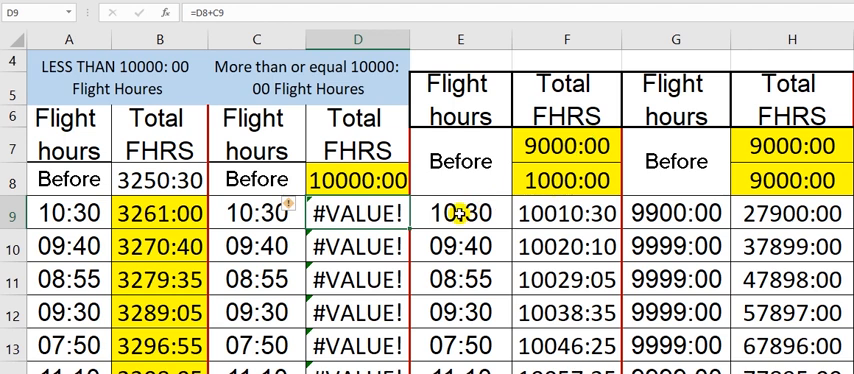
click(564, 216)
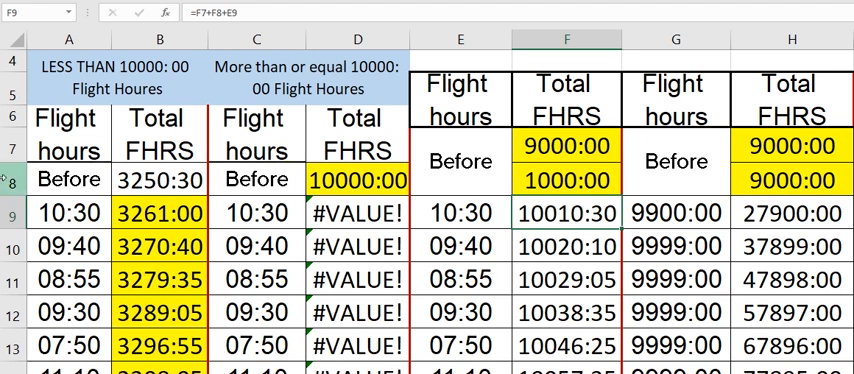
mouse_move(452, 214)
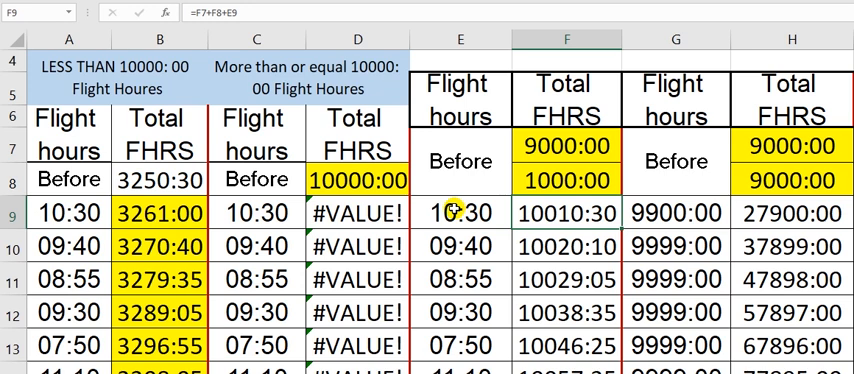
mouse_move(544, 210)
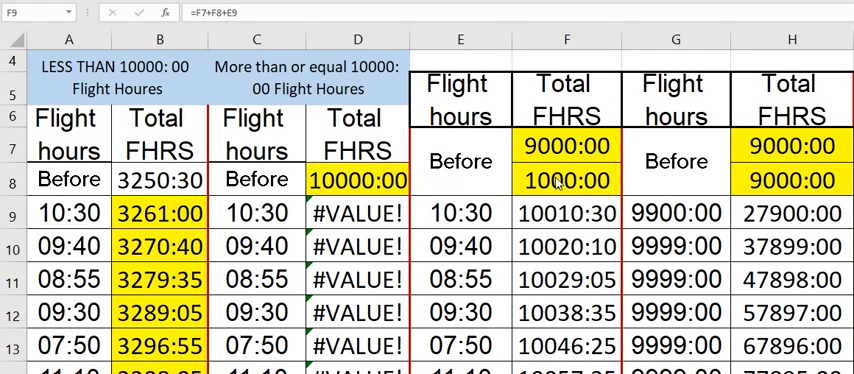
click(566, 244)
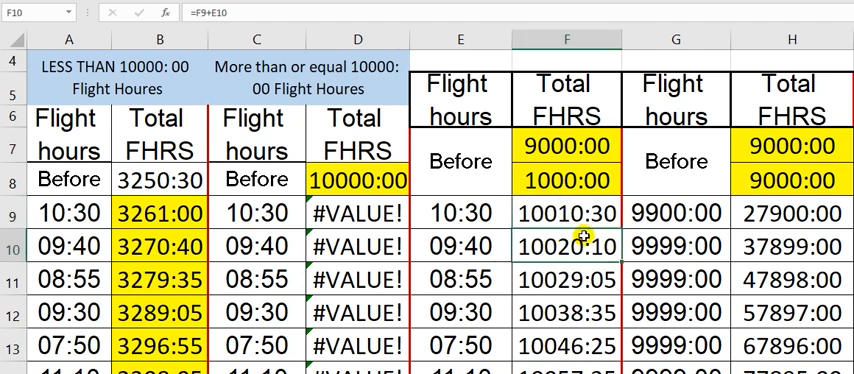
mouse_move(676, 214)
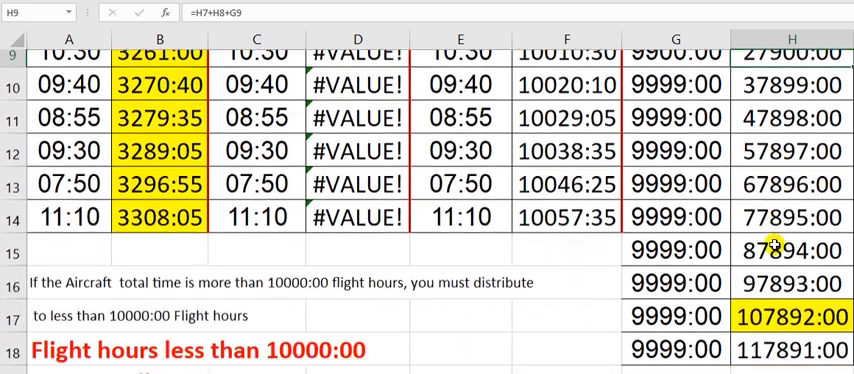
scroll(down, 3)
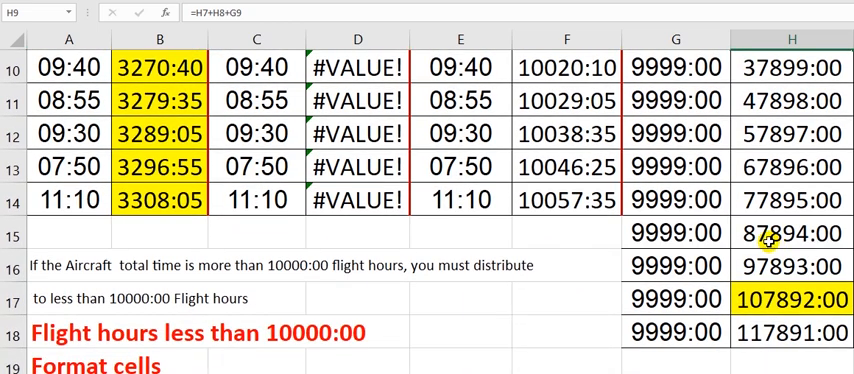
scroll(up, 3)
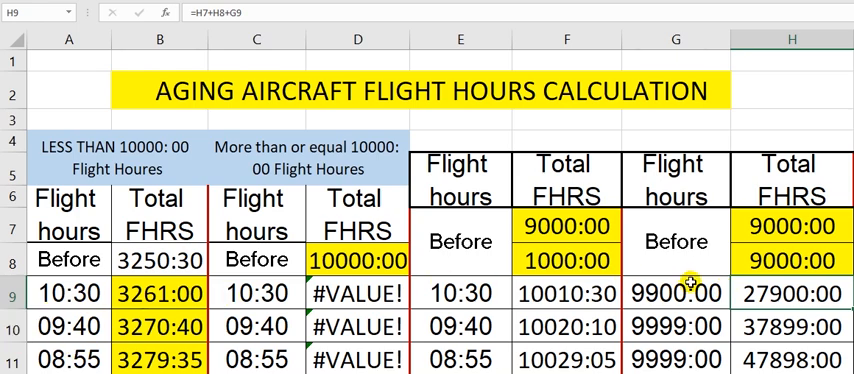
scroll(down, 3)
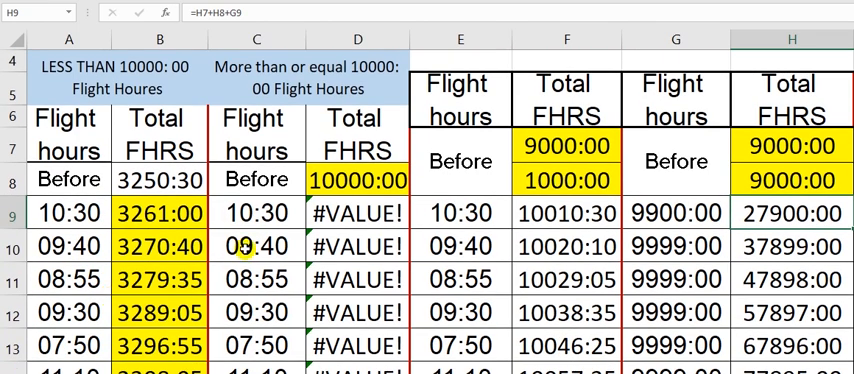
scroll(down, 3)
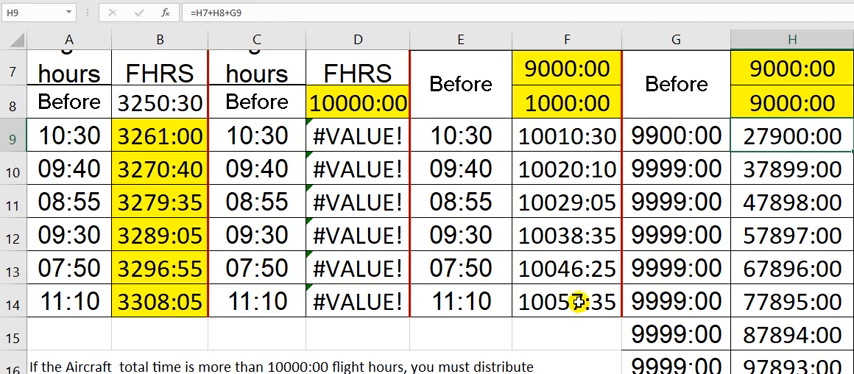
scroll(down, 3)
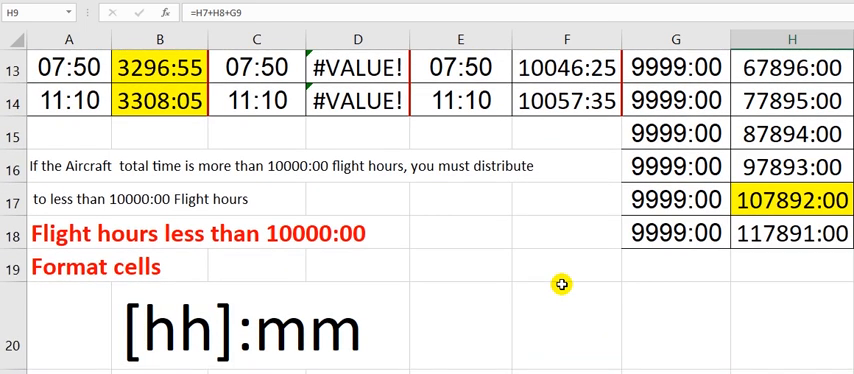
mouse_move(102, 164)
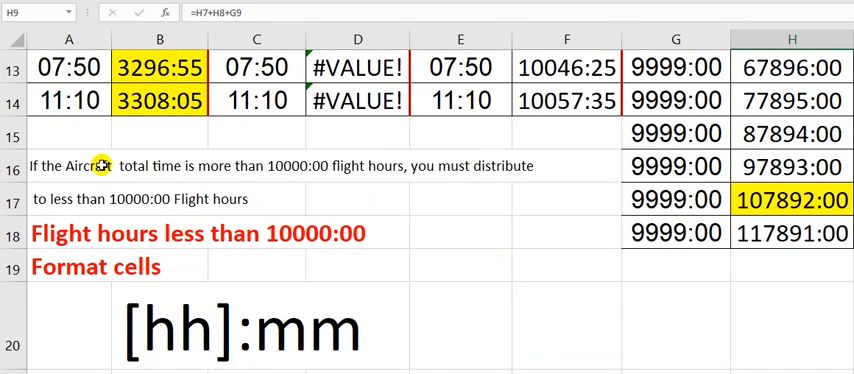
mouse_move(382, 178)
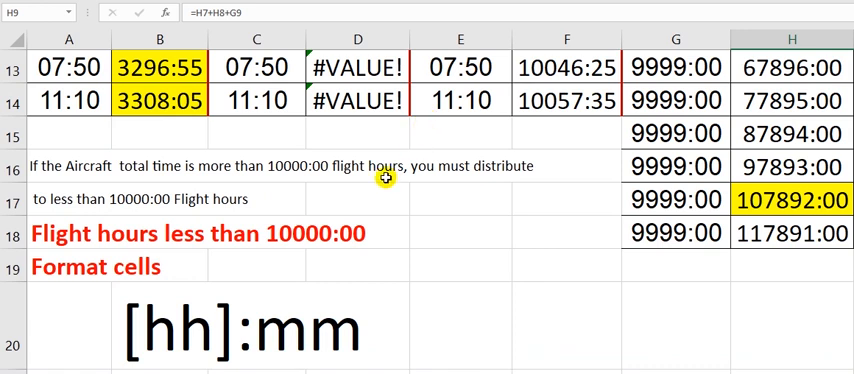
mouse_move(130, 304)
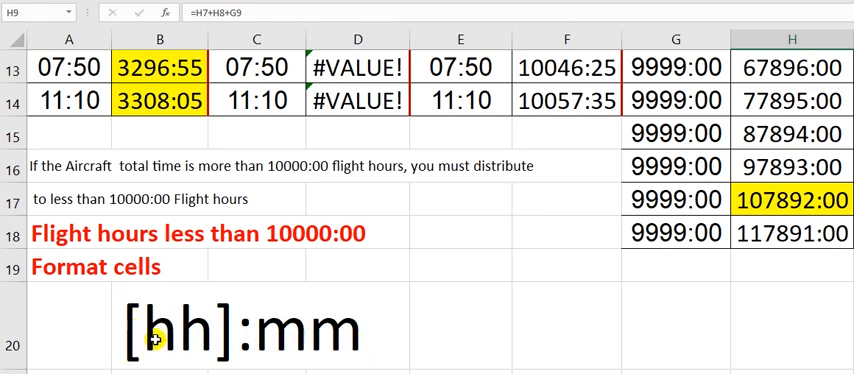
mouse_move(244, 342)
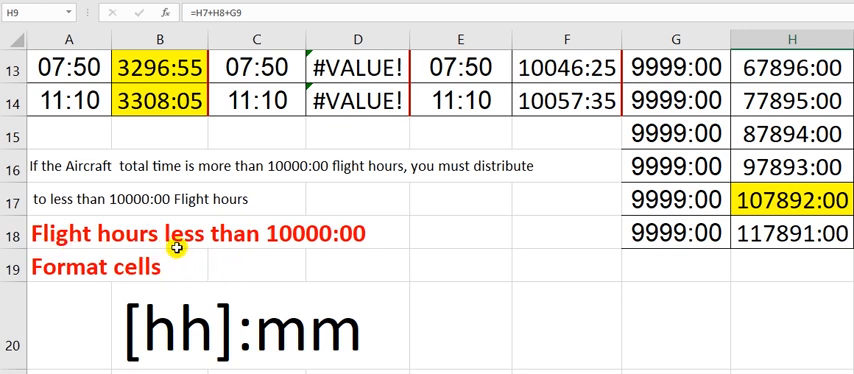
mouse_move(294, 248)
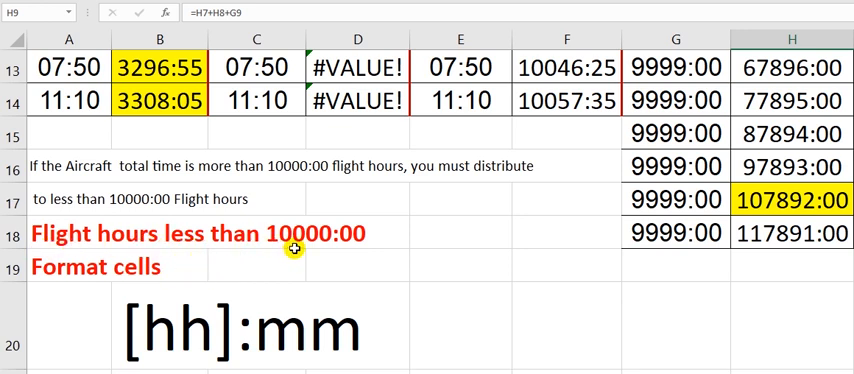